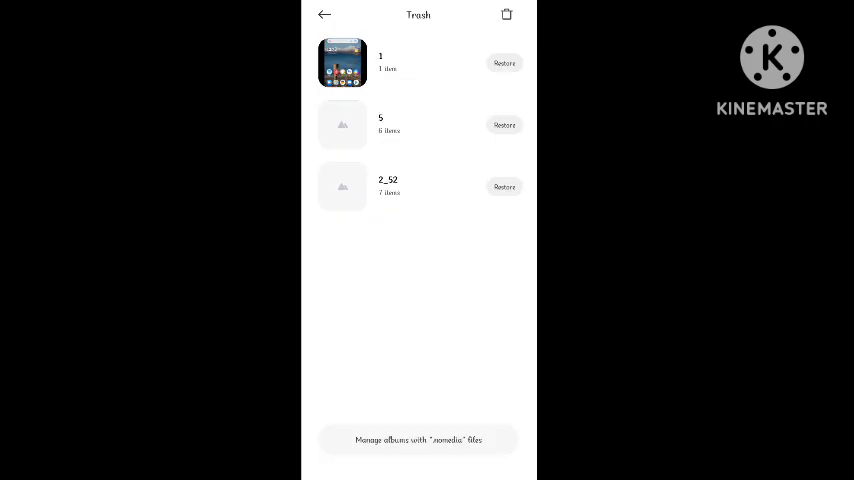
Step: Restore the trashed album from Gallery Trash and confirm with OK
{"action": "left_click", "coordinate": [504, 63]}
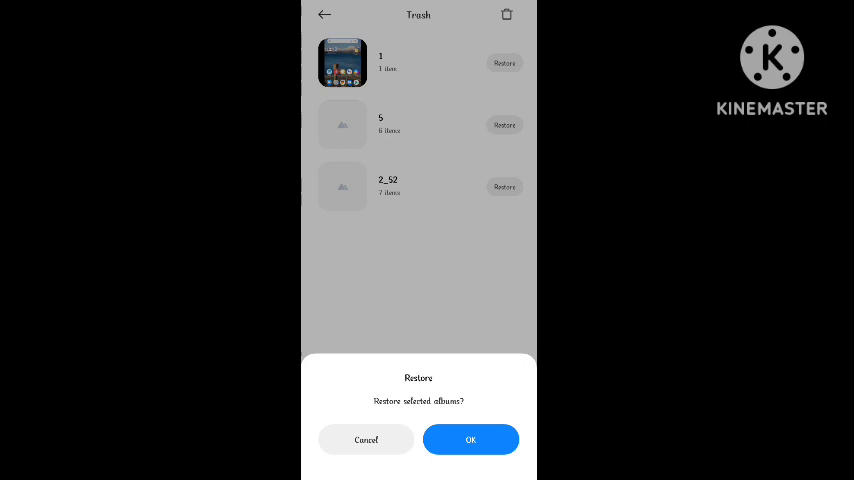
{"action": "left_click", "coordinate": [470, 439]}
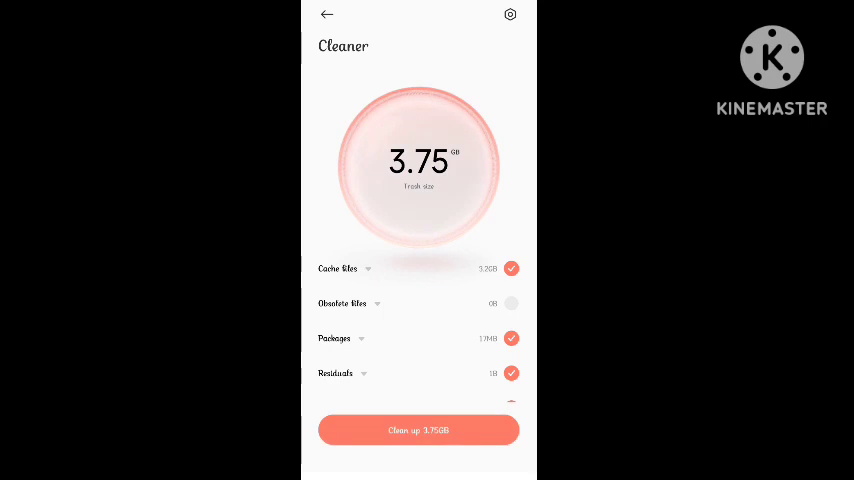
Step: Expand Cache files and scroll the per-app list, e.g. Instagram at 541 MB
{"action": "left_click", "coordinate": [367, 268]}
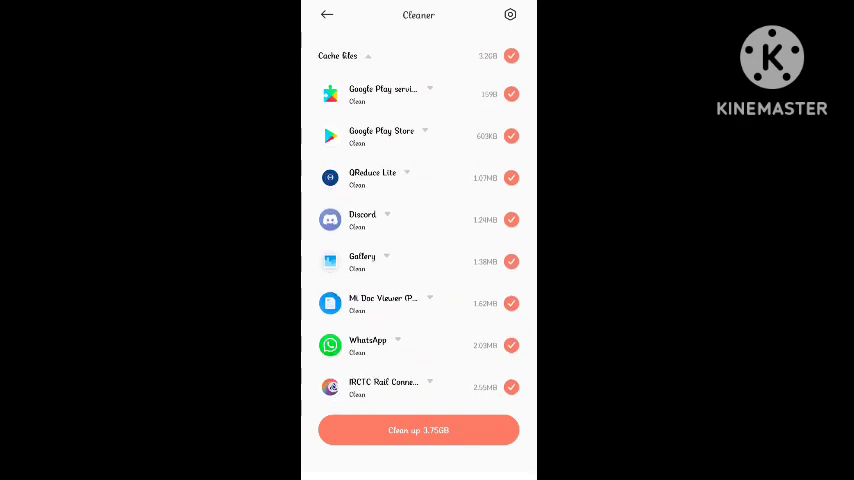
{"action": "scroll", "scroll_direction": "down", "scroll_amount": 3}
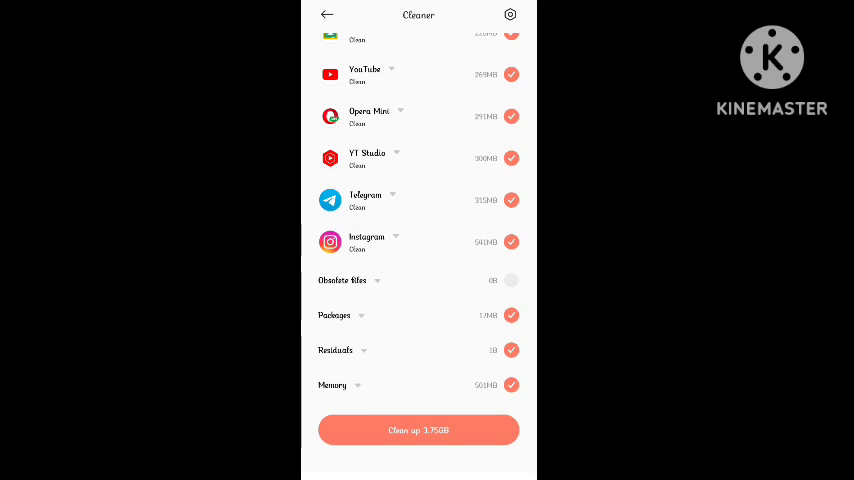
{"action": "scroll", "scroll_direction": "down", "scroll_amount": 3}
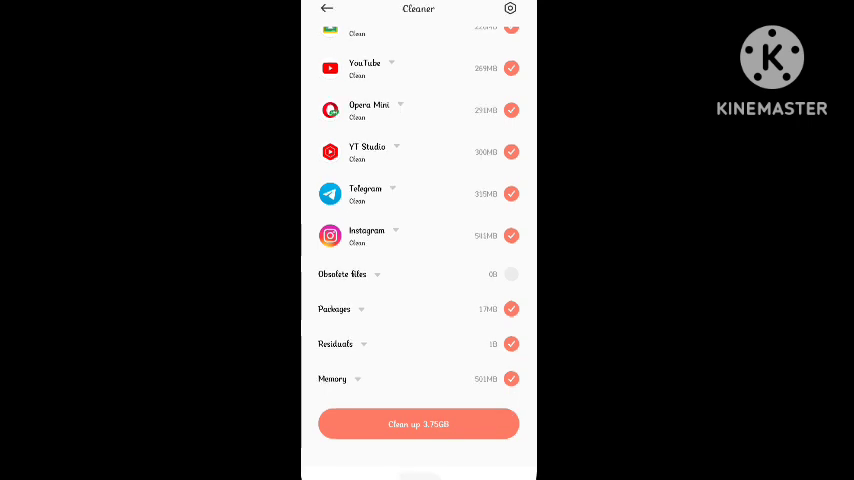